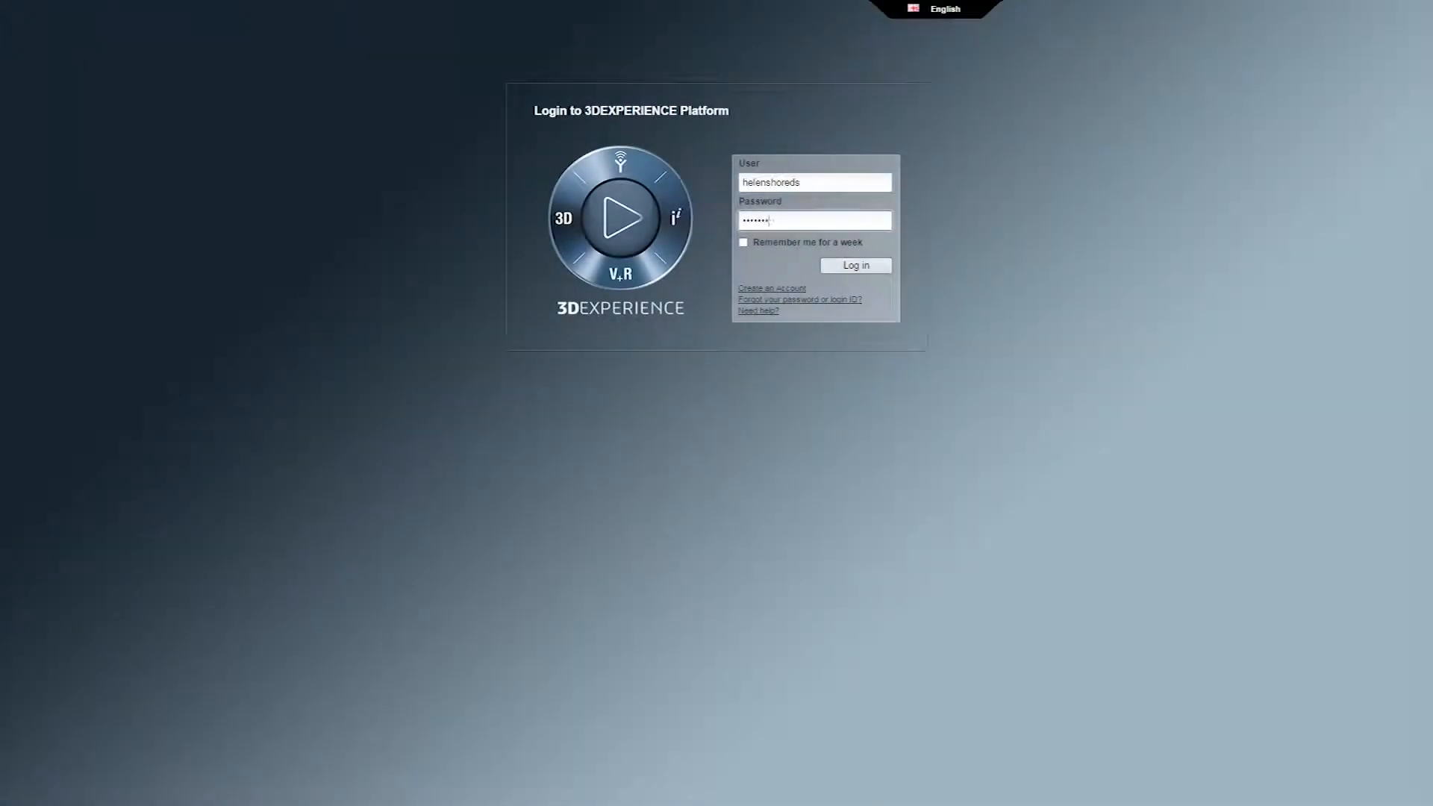
# - Log in to the 3DEXPERIENCE Platform with the entered user name and password
pyautogui.click(854, 265)
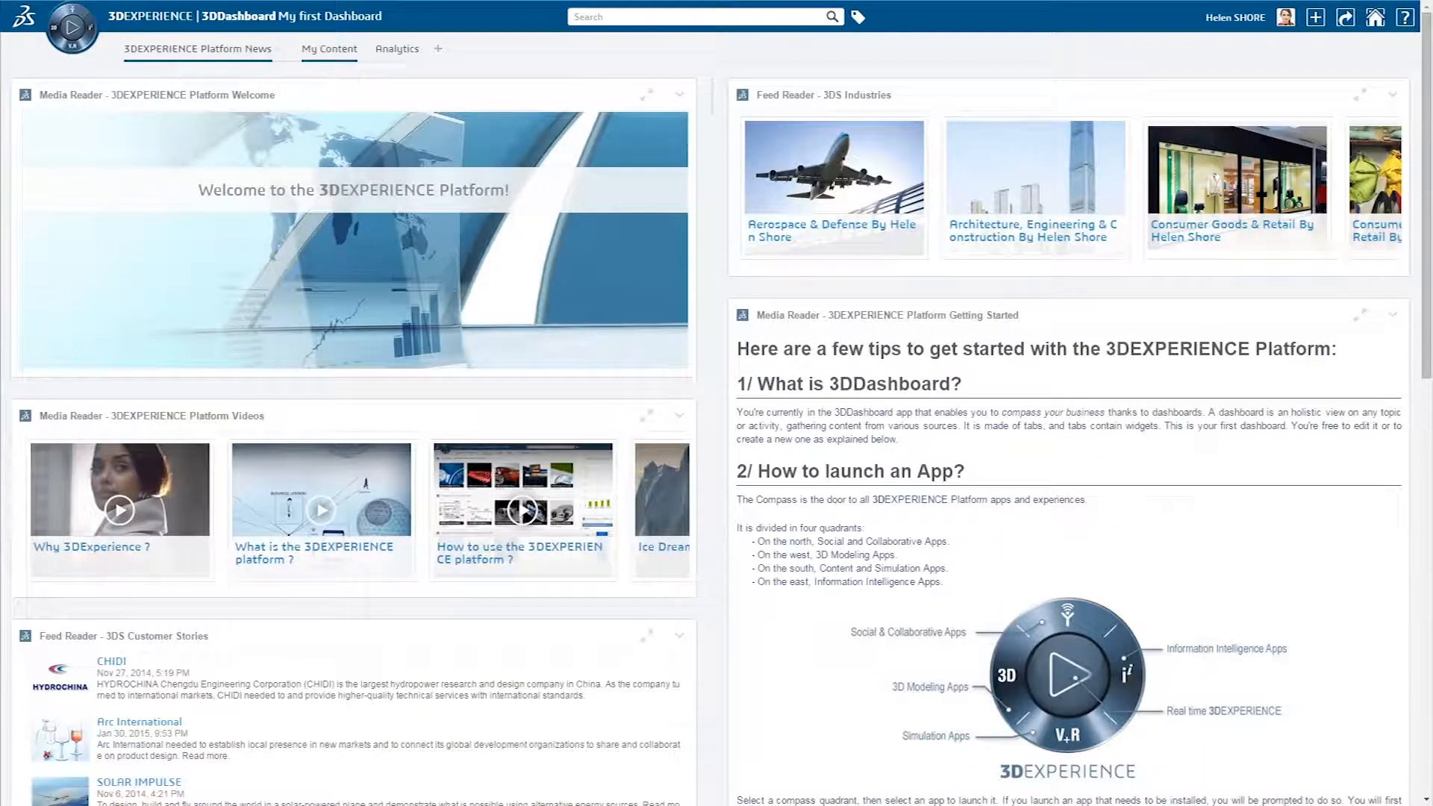
# - Browse the Platform News widgets, then show the Beamy Pico Projector space on My Content
pyautogui.click(71, 50)
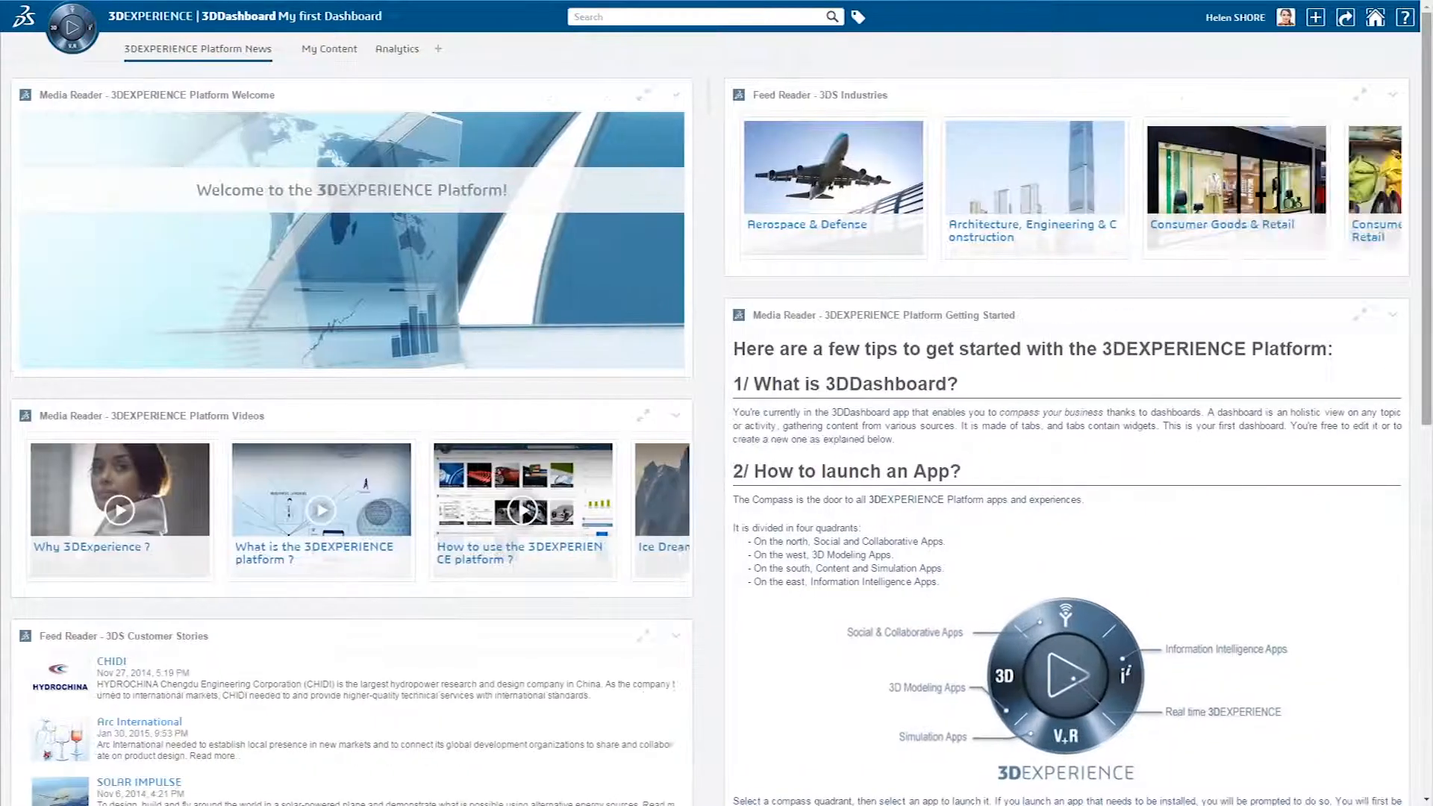
pyautogui.scroll(-3)
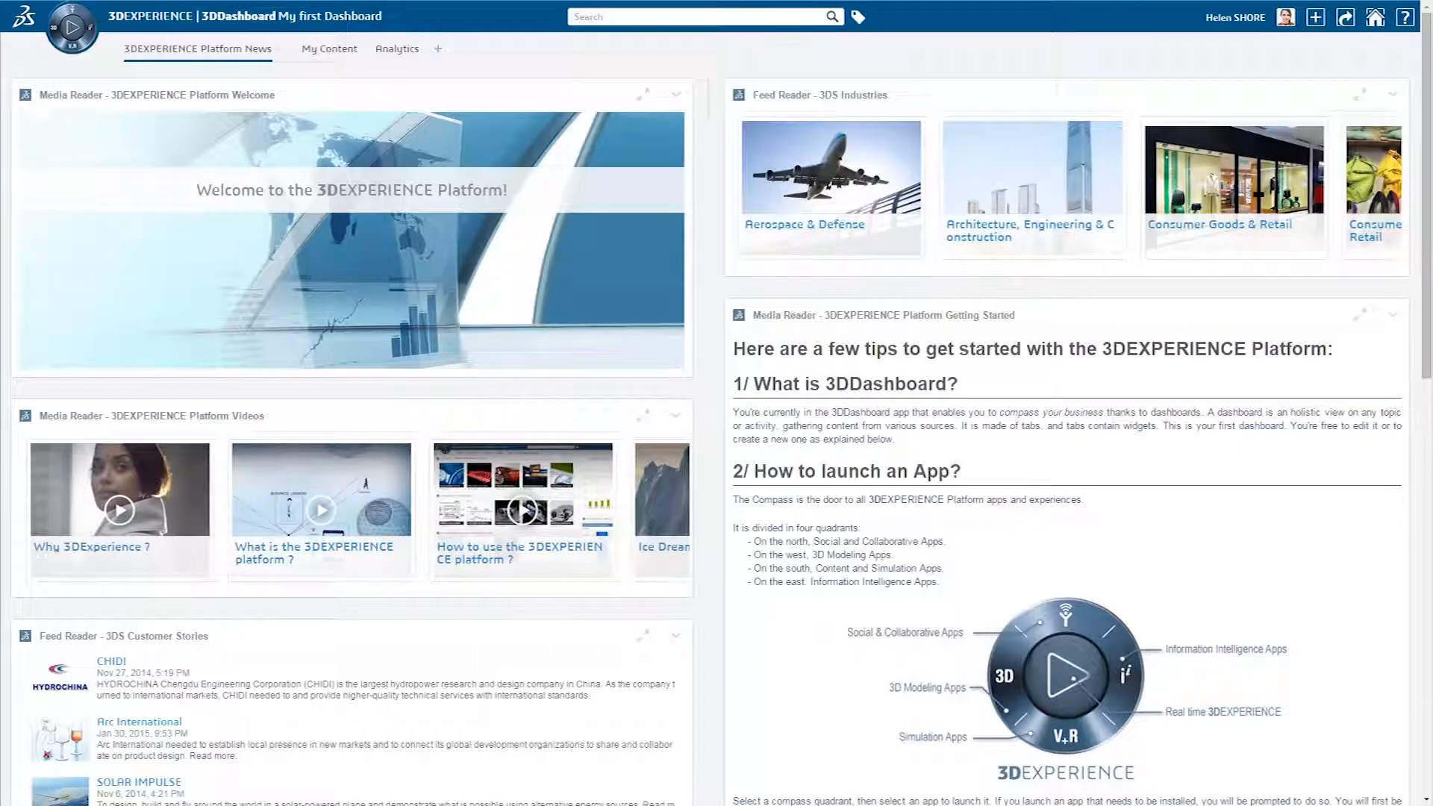
pyautogui.click(329, 48)
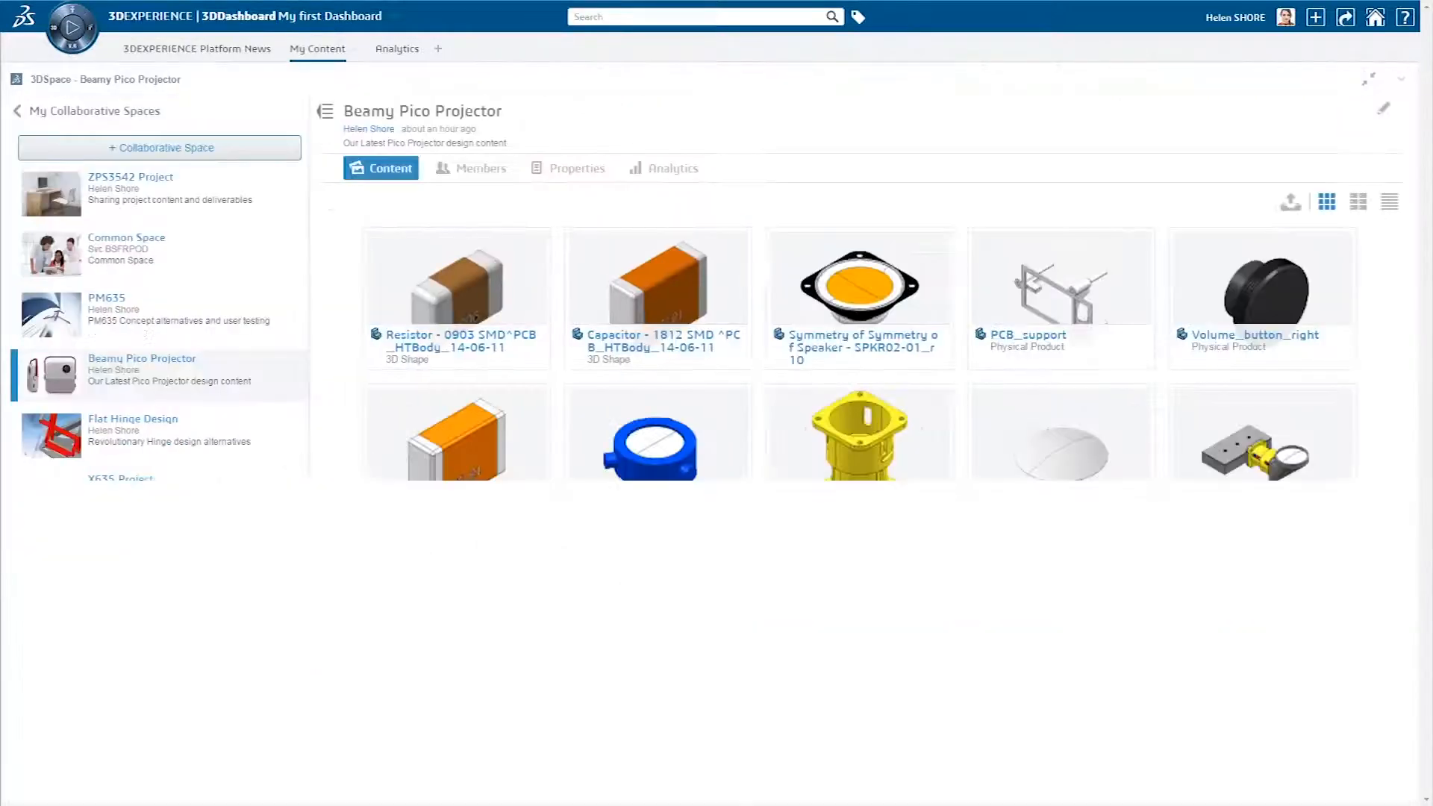
# - Check the space's members, view the Tube_Fixe part in 3D, then show roles and apps
pyautogui.click(470, 168)
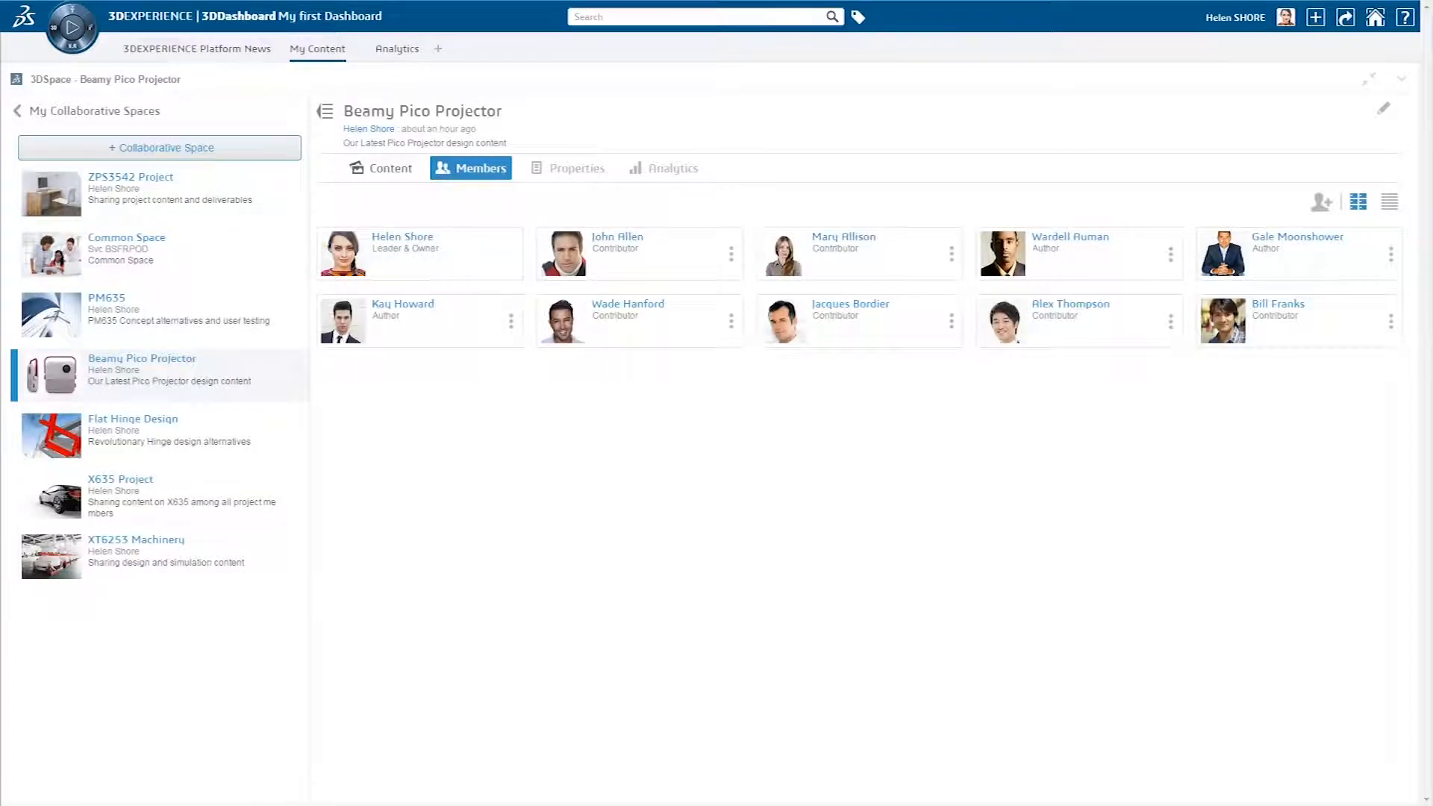
pyautogui.click(388, 168)
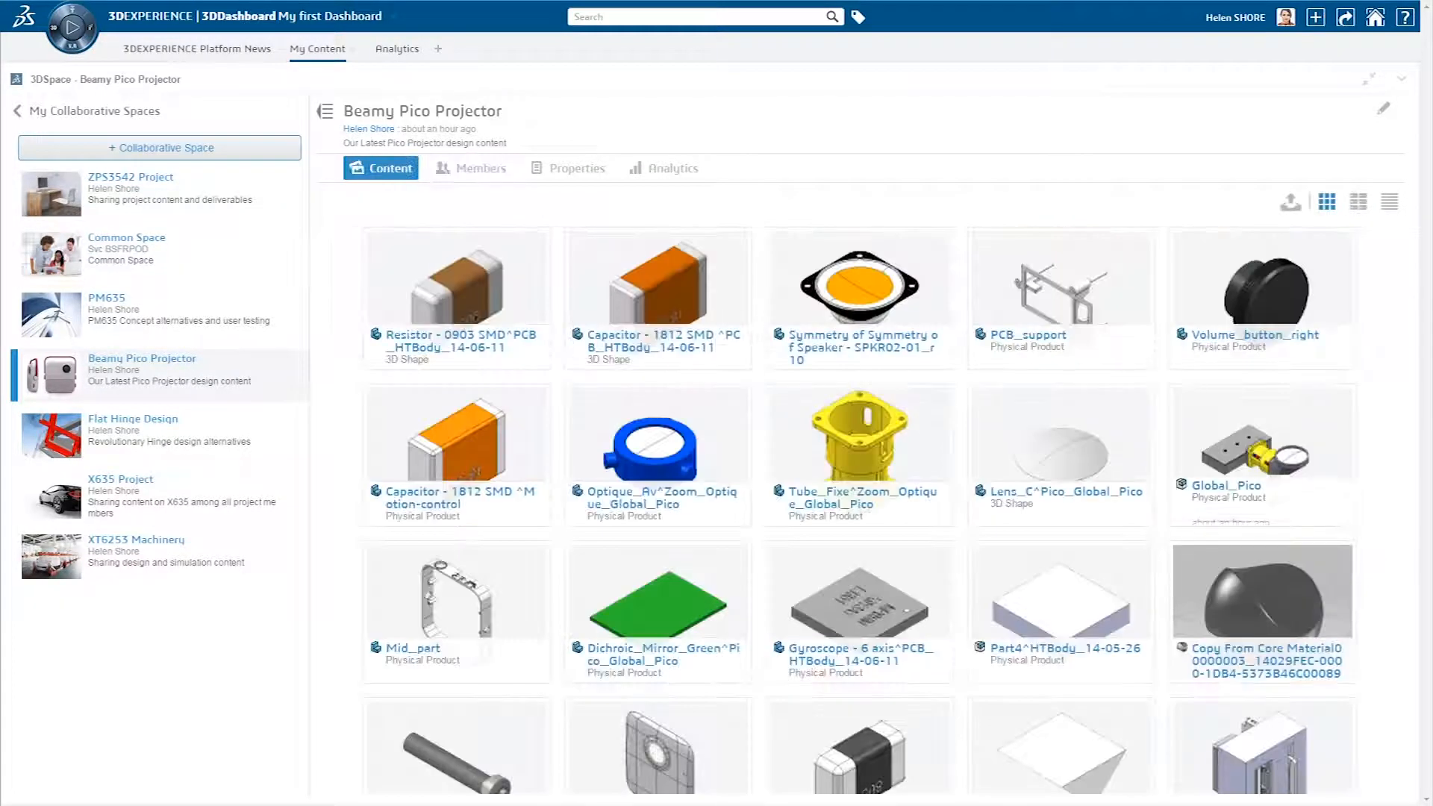
pyautogui.doubleClick(1225, 455)
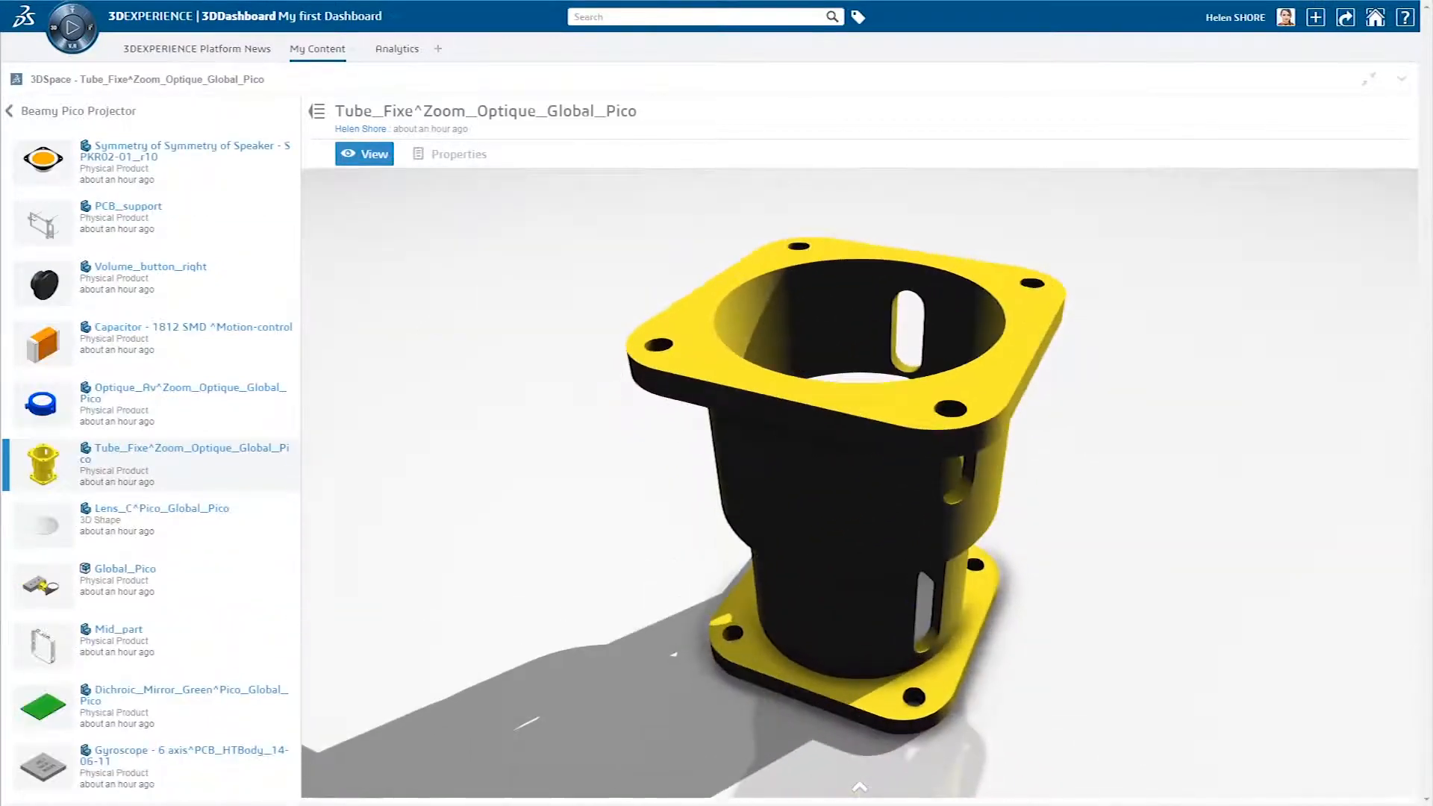
pyautogui.click(396, 49)
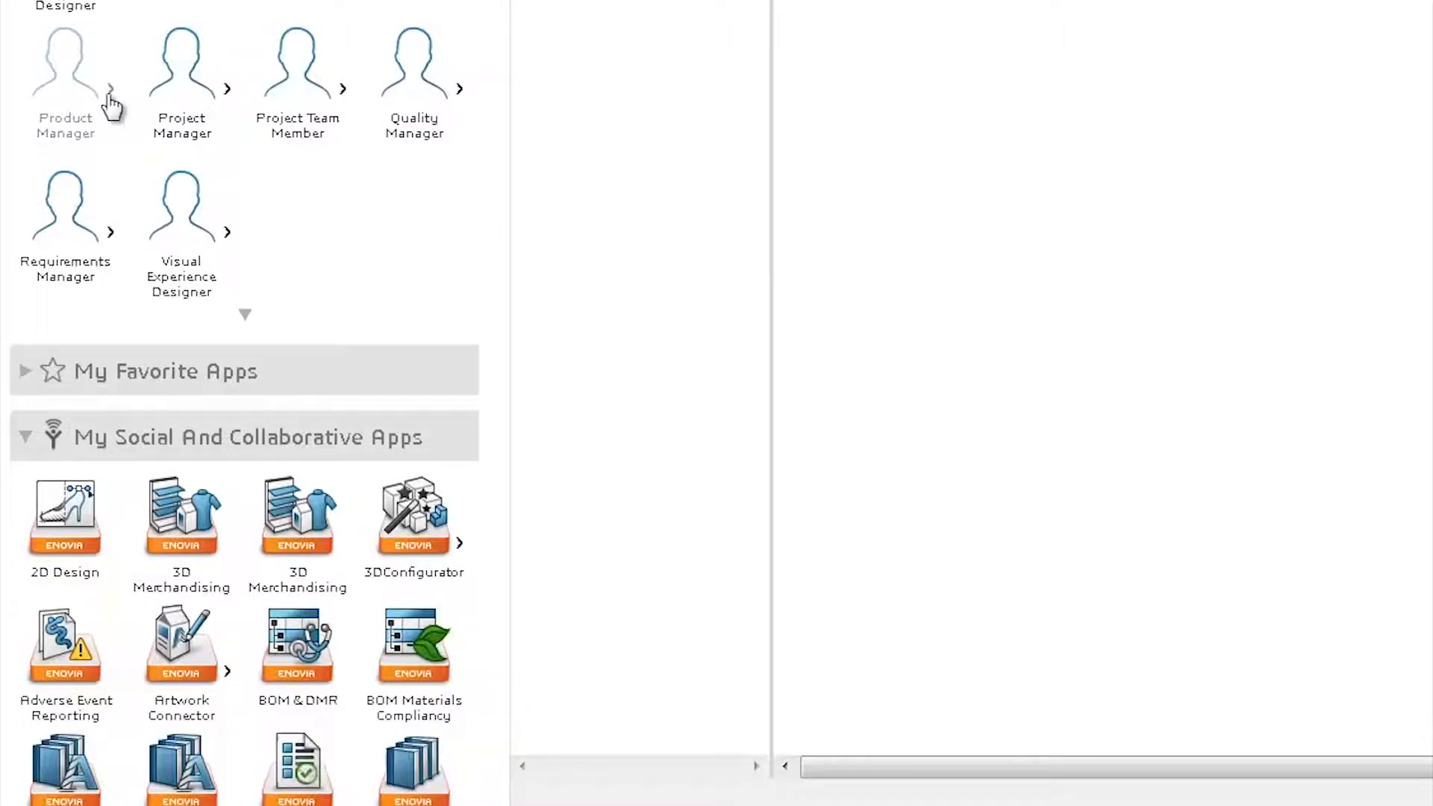
# - Launch the Variant Management app under the Product Manager role
pyautogui.click(65, 82)
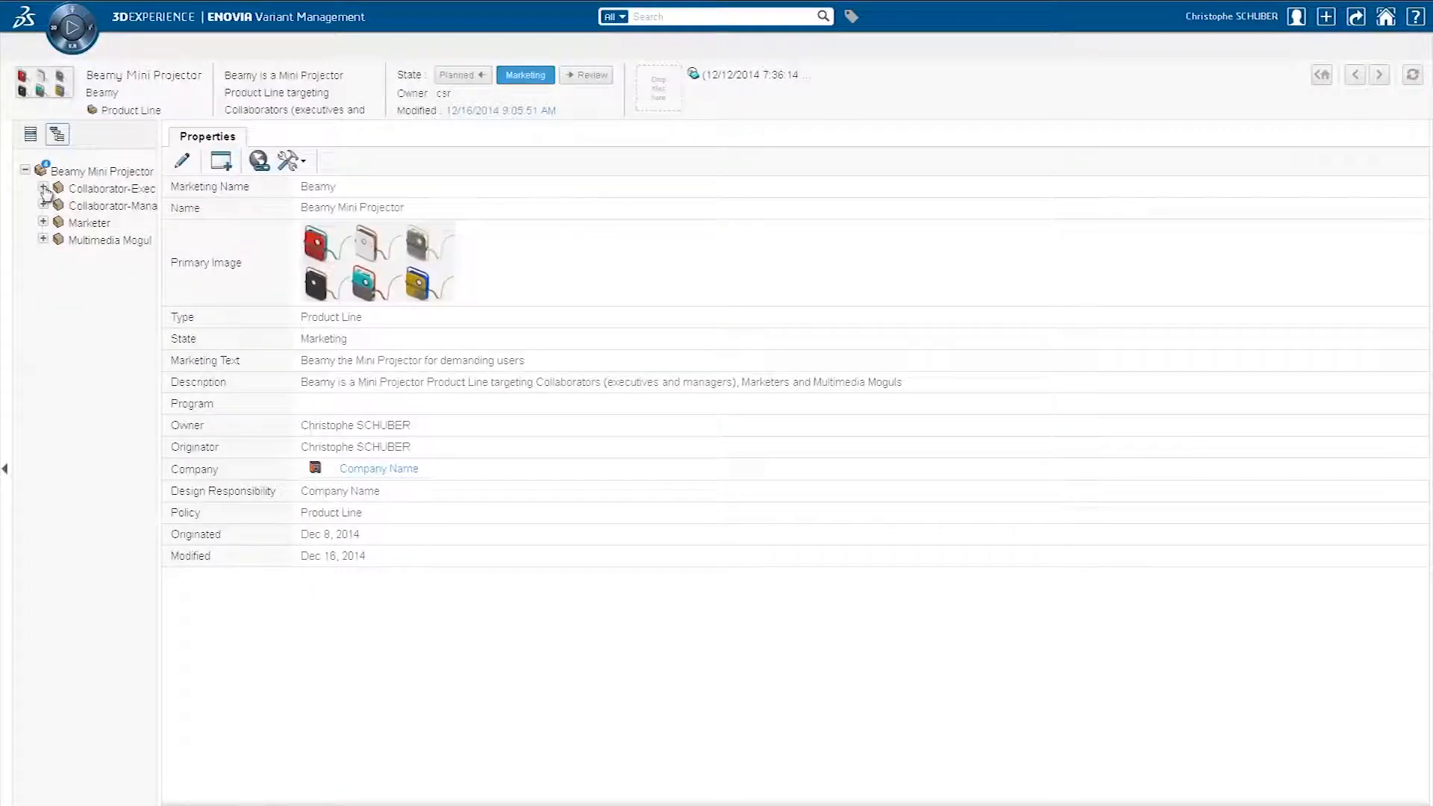
# - Inspect HP01_Executive under Collaborator-Executive and view its product configurations
pyautogui.click(43, 188)
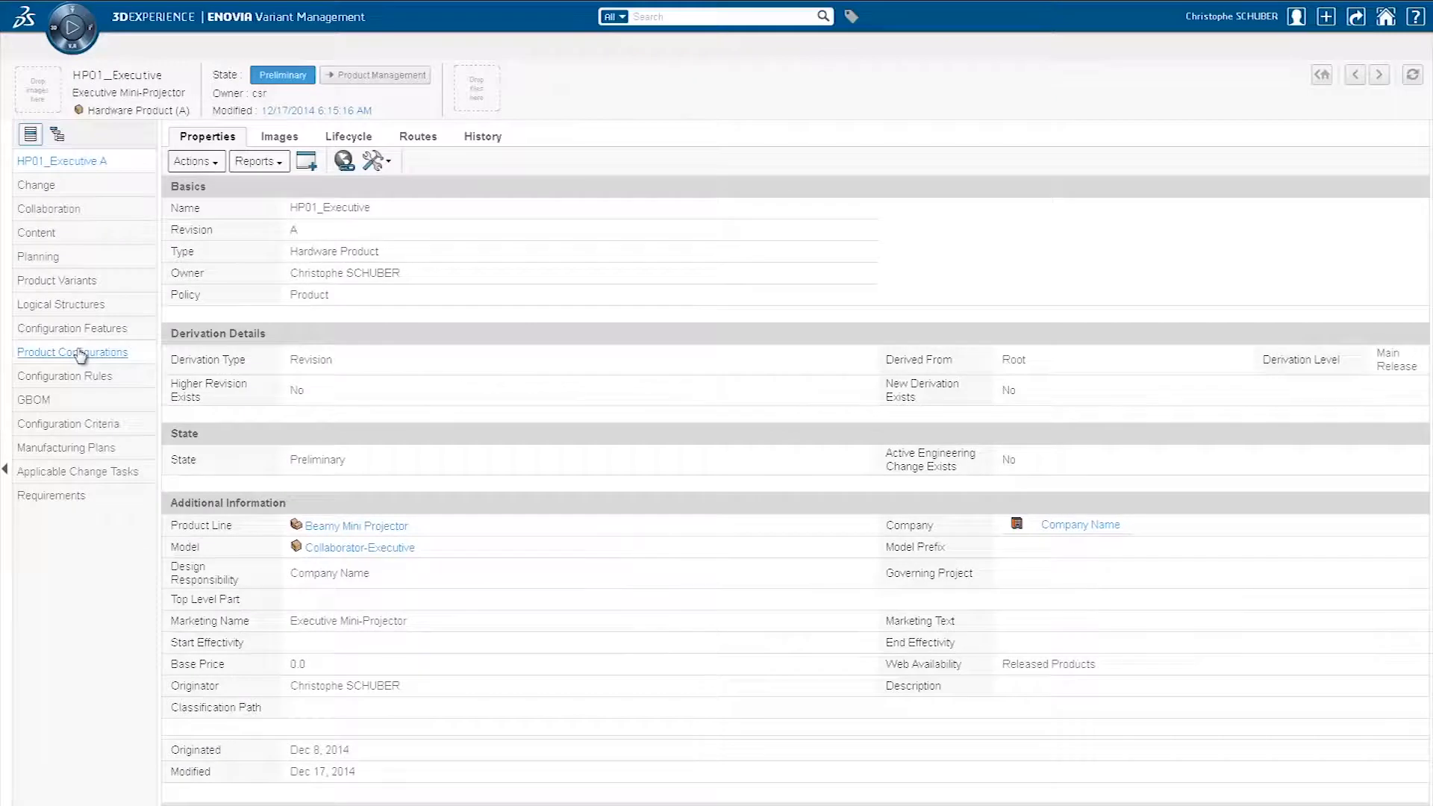
pyautogui.click(72, 351)
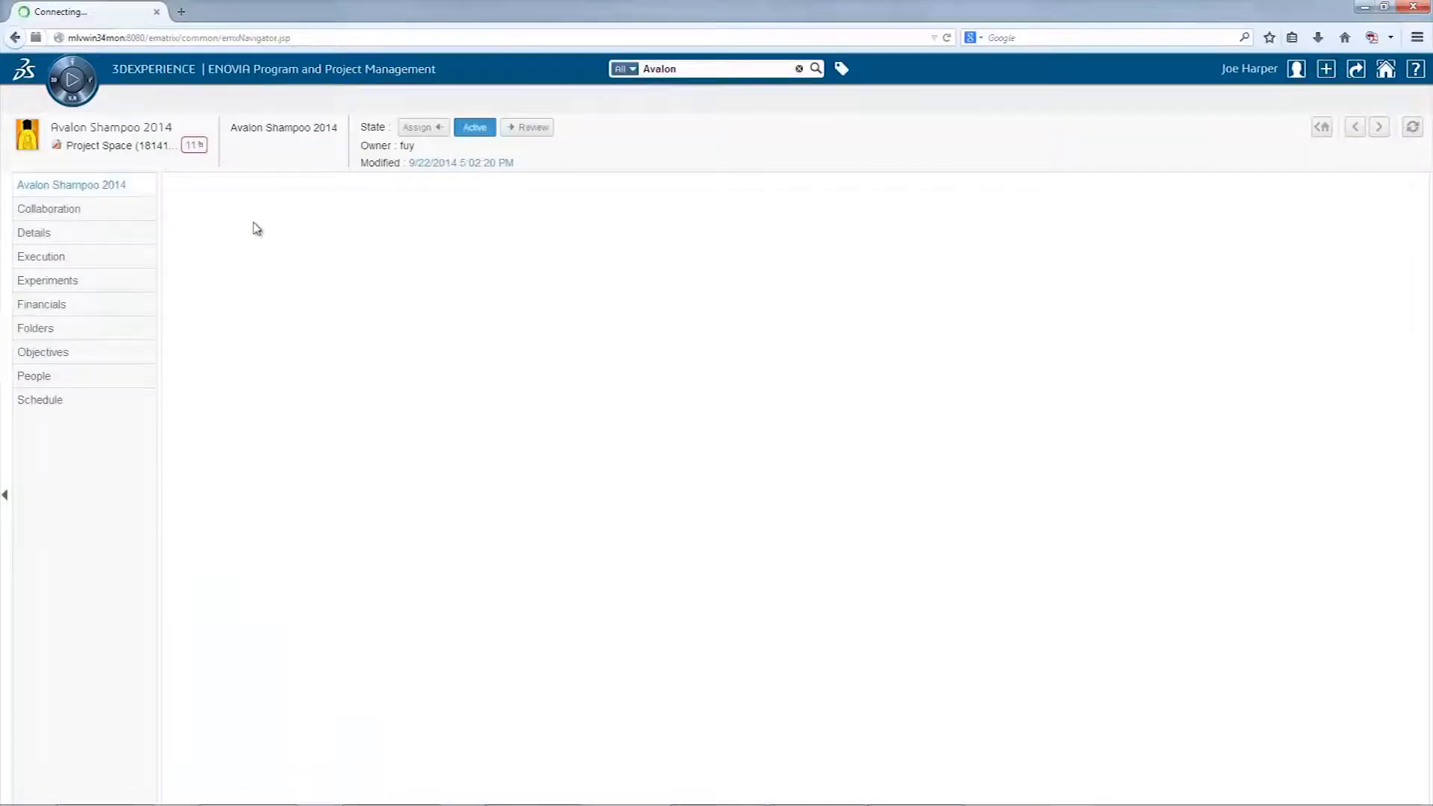
# - Review the Avalon Shampoo 2014 Gantt chart and Burn Down, then launch Design Review
pyautogui.click(42, 256)
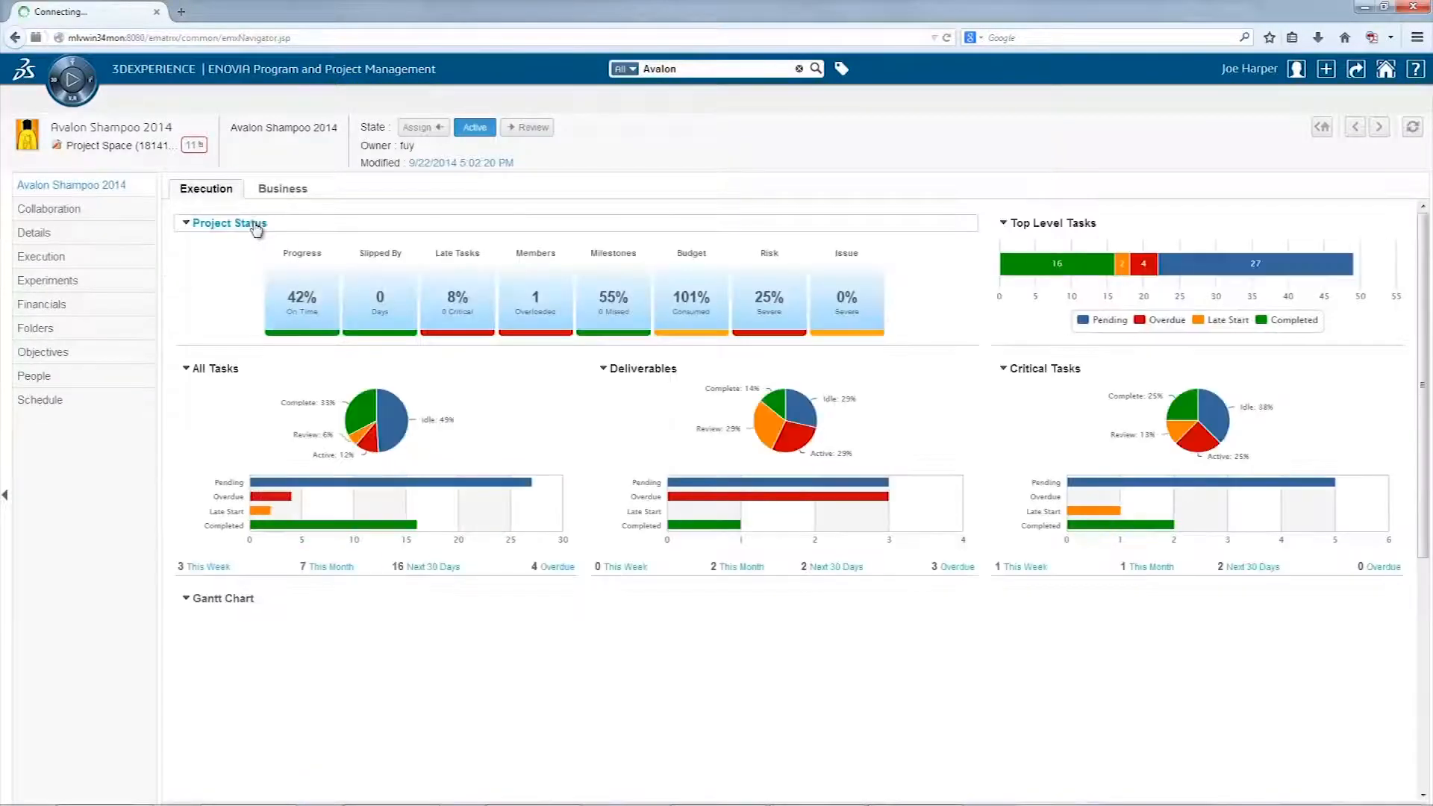
pyautogui.click(185, 224)
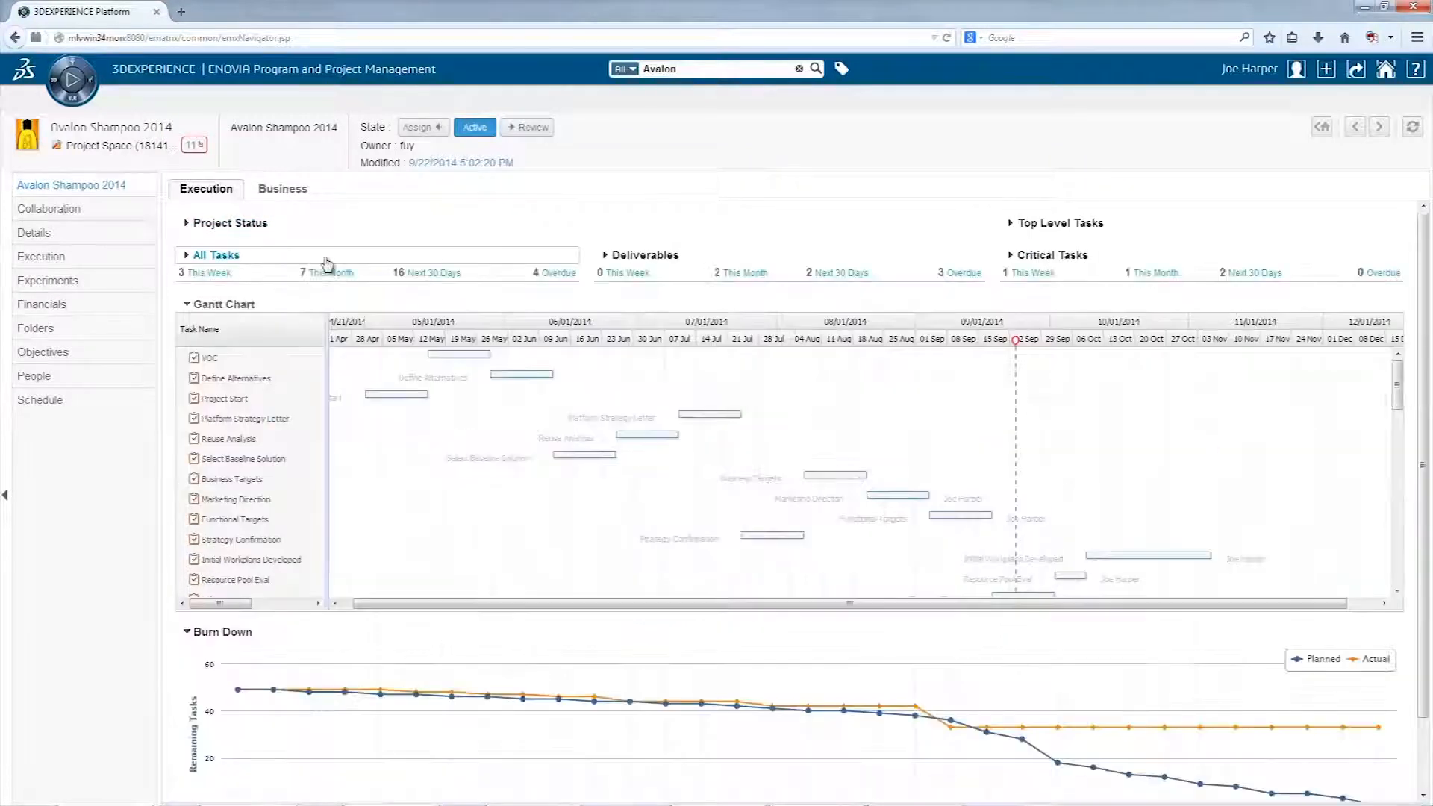
pyautogui.click(283, 188)
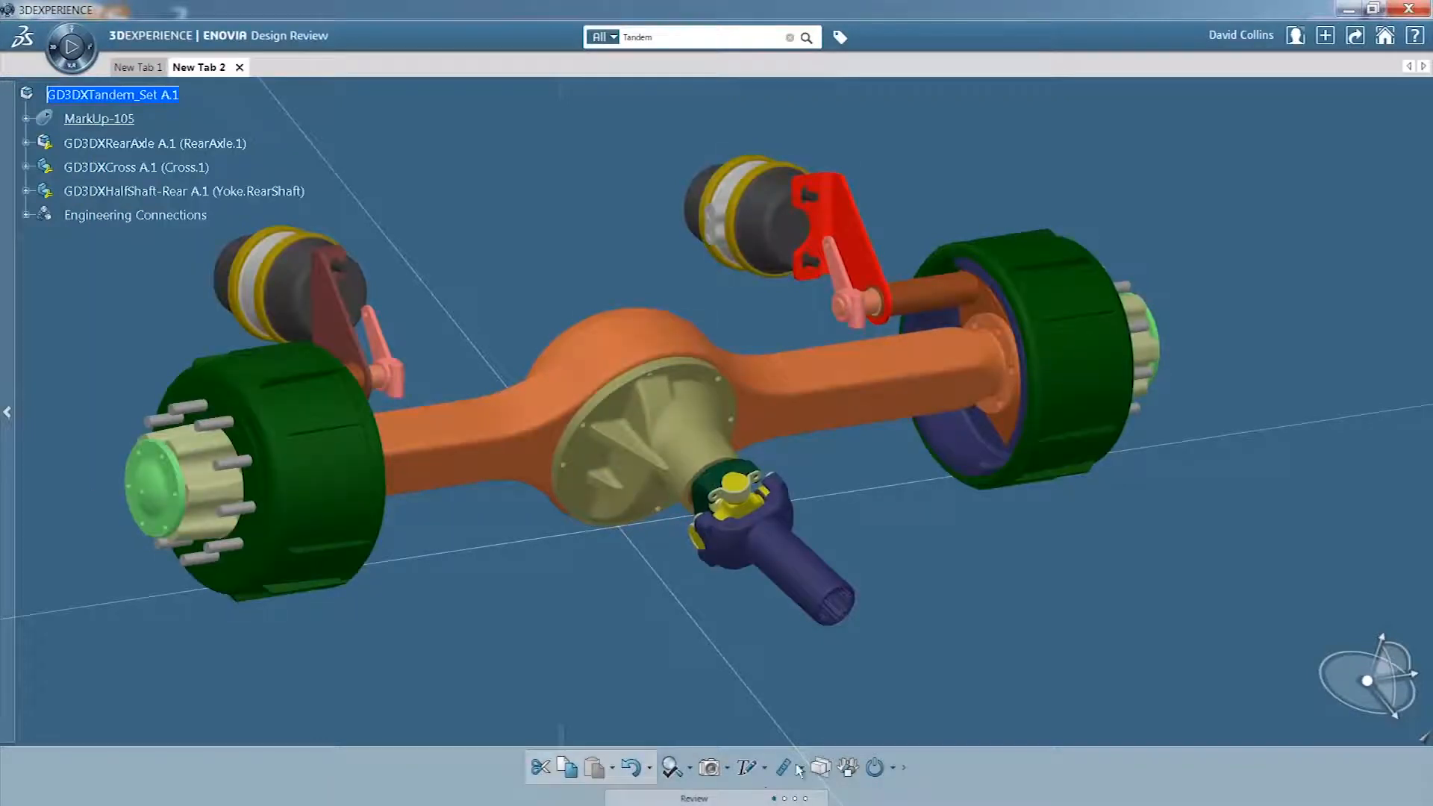
# - Measure the sectioned axle: 21 mm minimum distance and 191 mm shoe circle radius
pyautogui.click(782, 766)
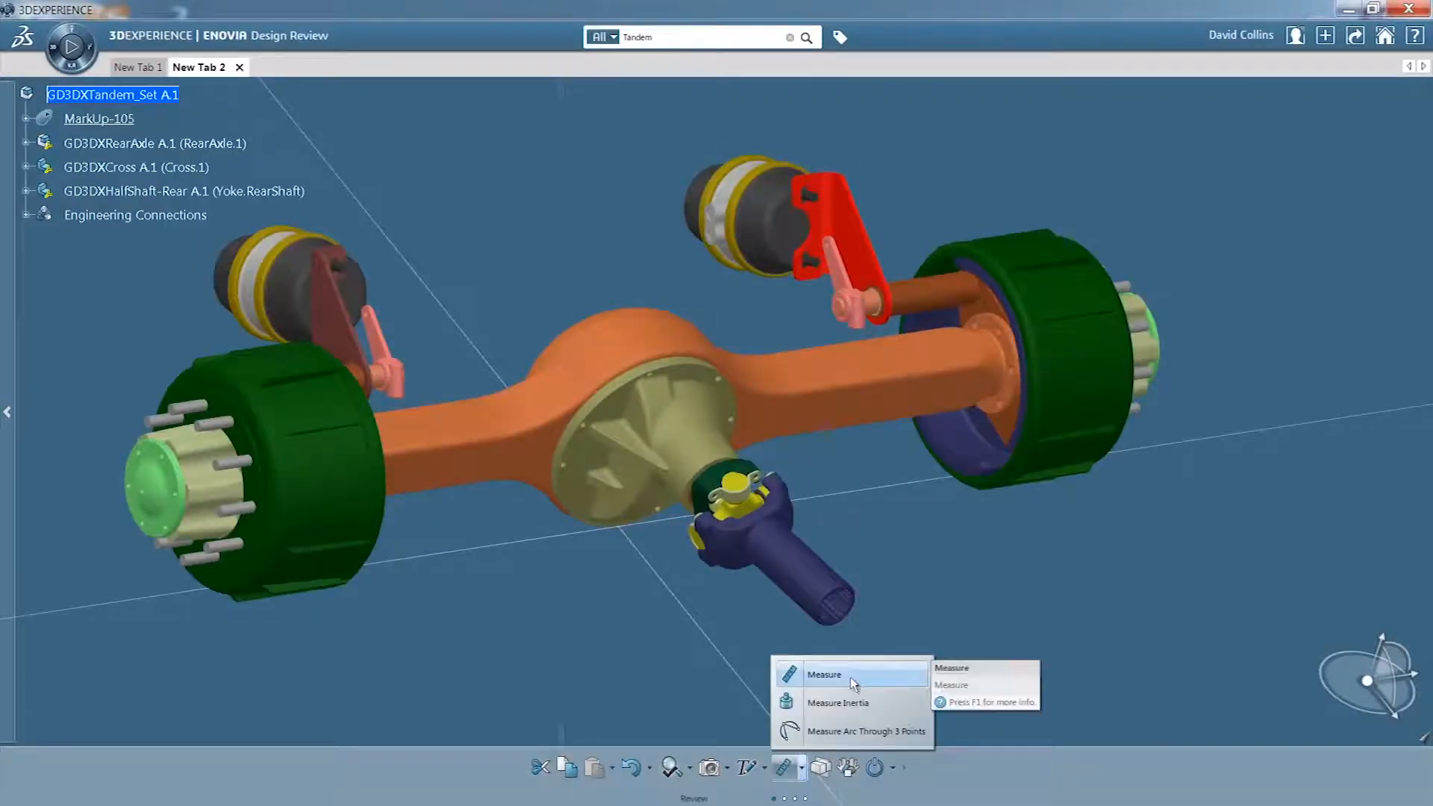
pyautogui.click(824, 675)
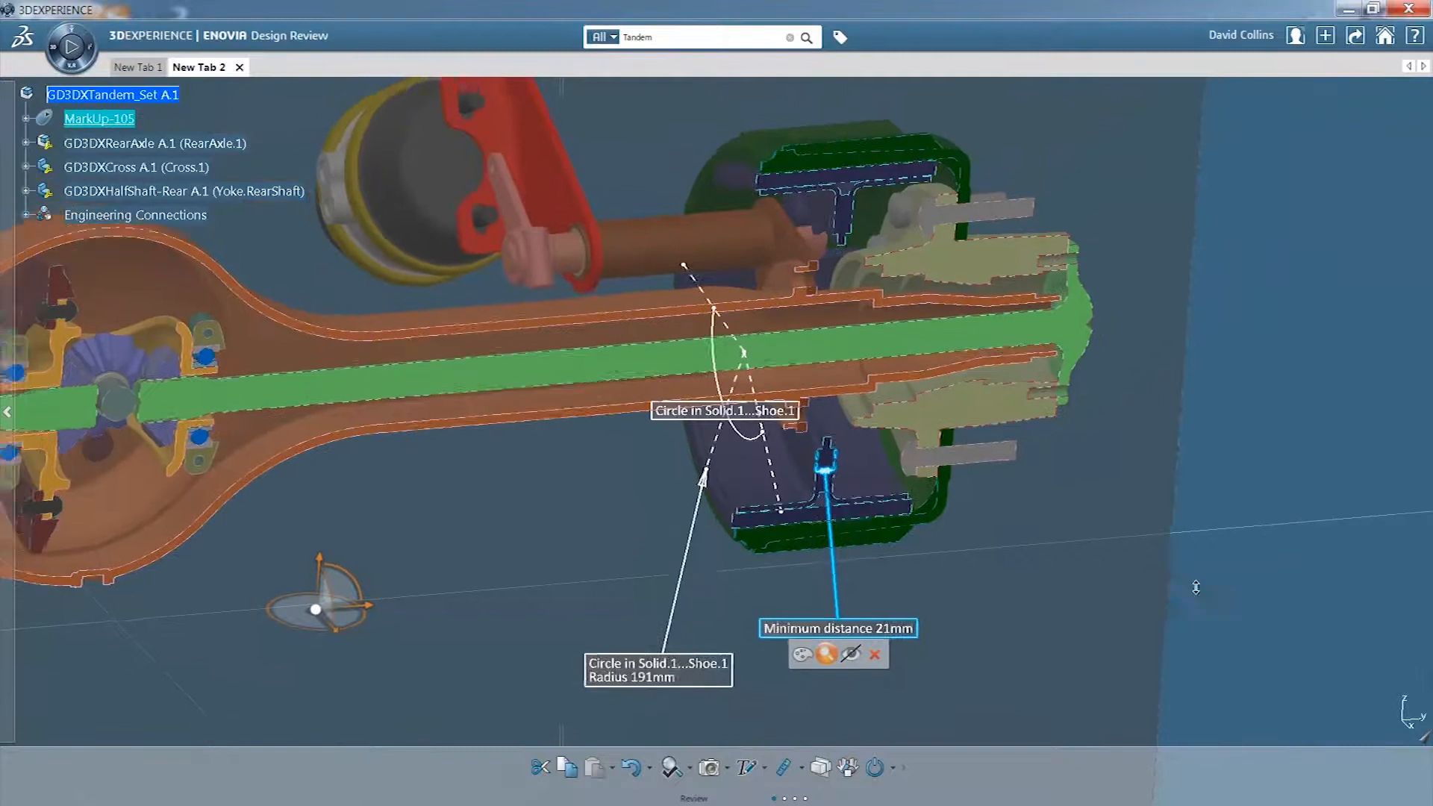